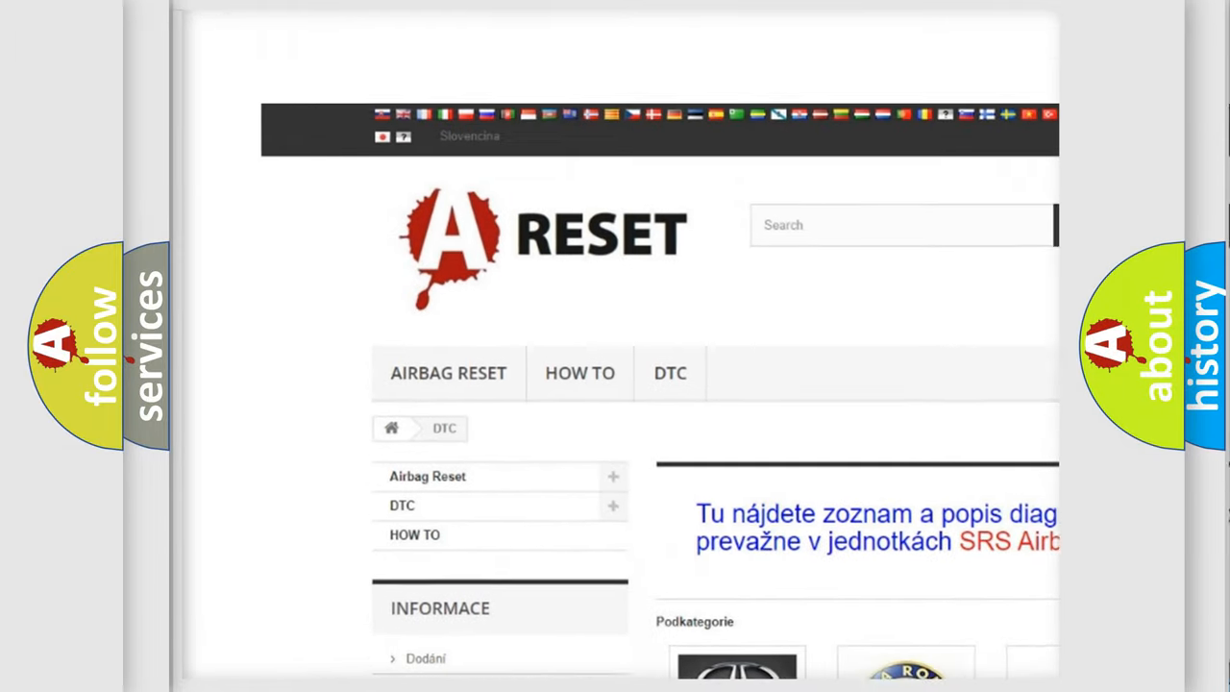
Step: Scroll the DTC category grid to the Toyota tile and browse its airbag trouble code list
scroll("down", 3)
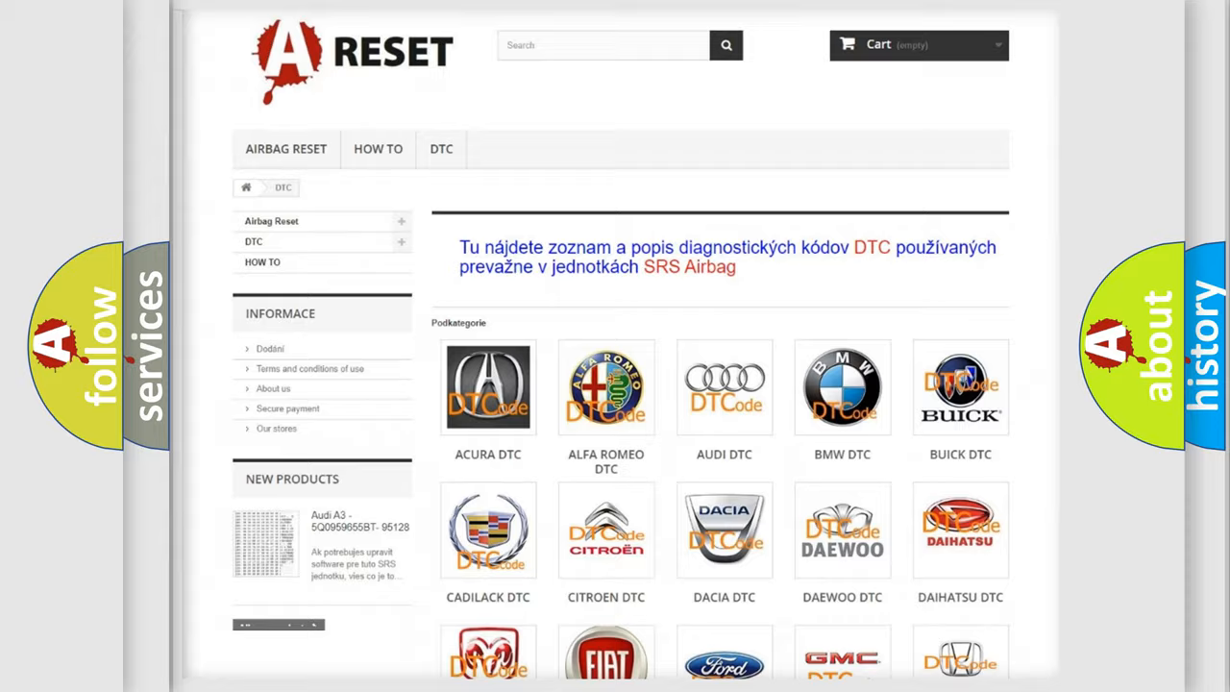
scroll("down", 3)
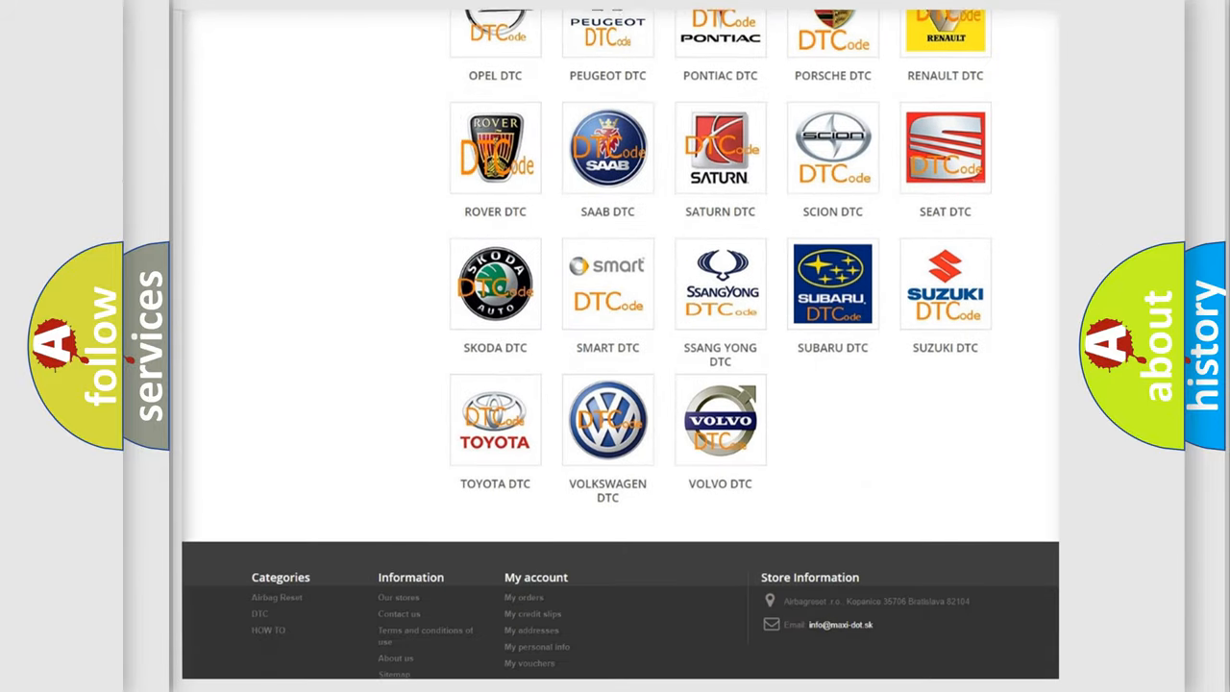
scroll("down", 3)
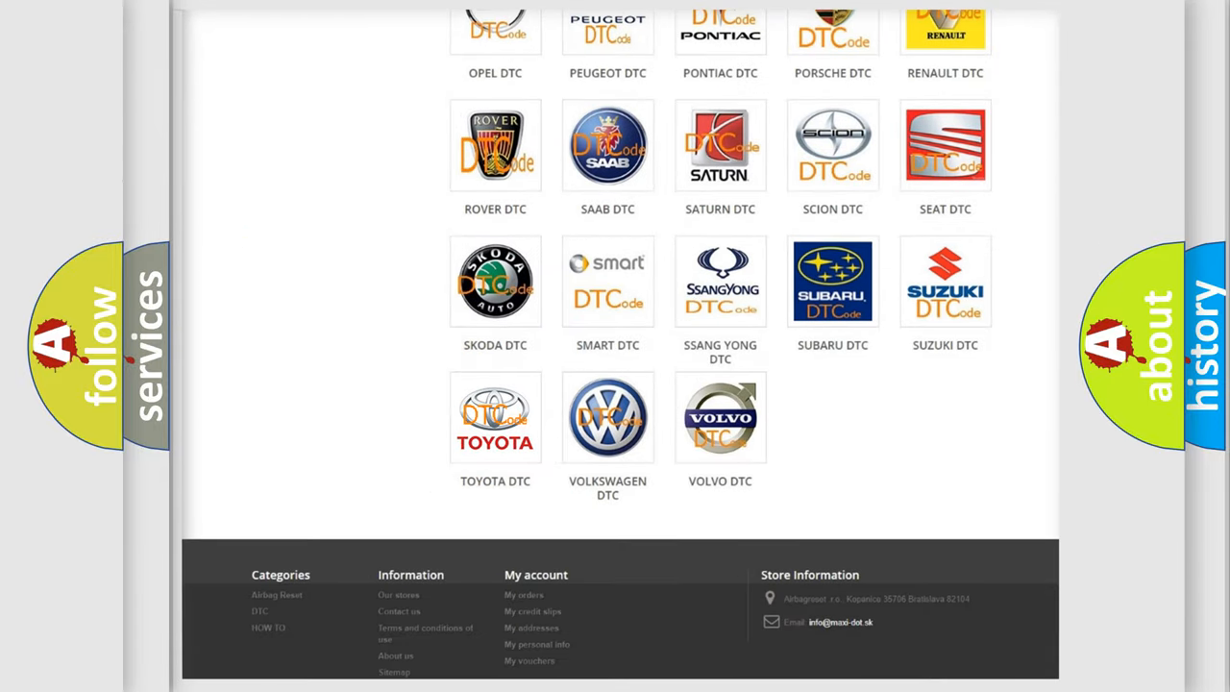
left_click(495, 415)
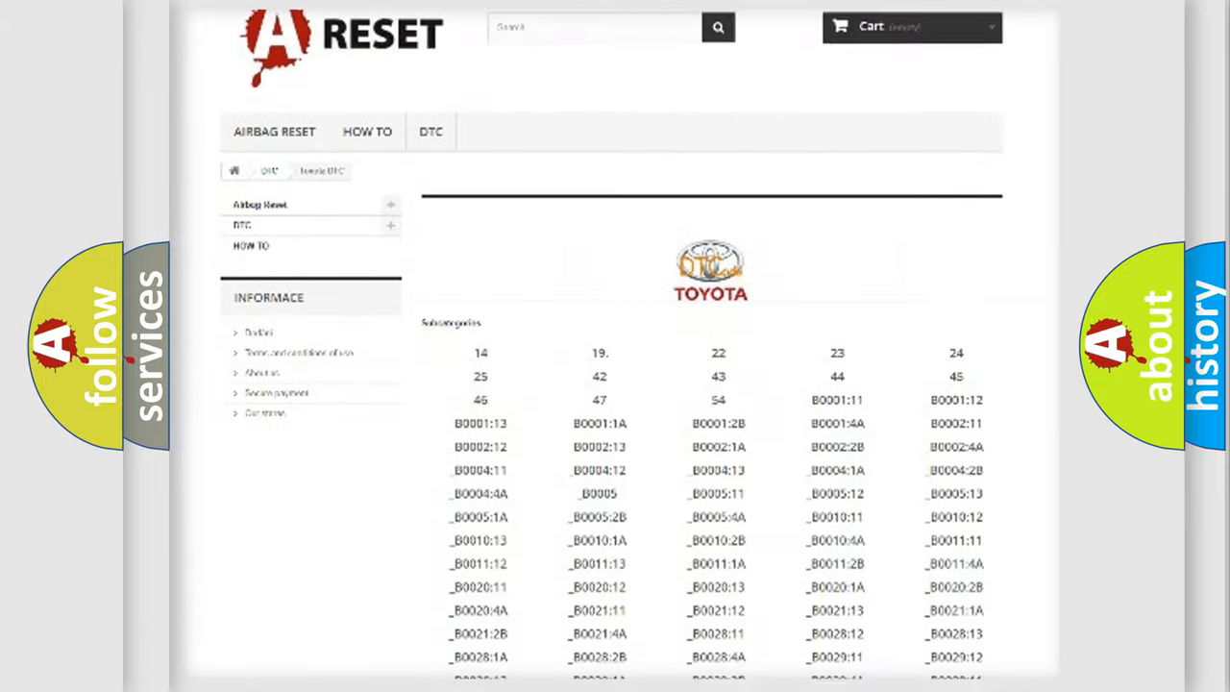
scroll("down", 3)
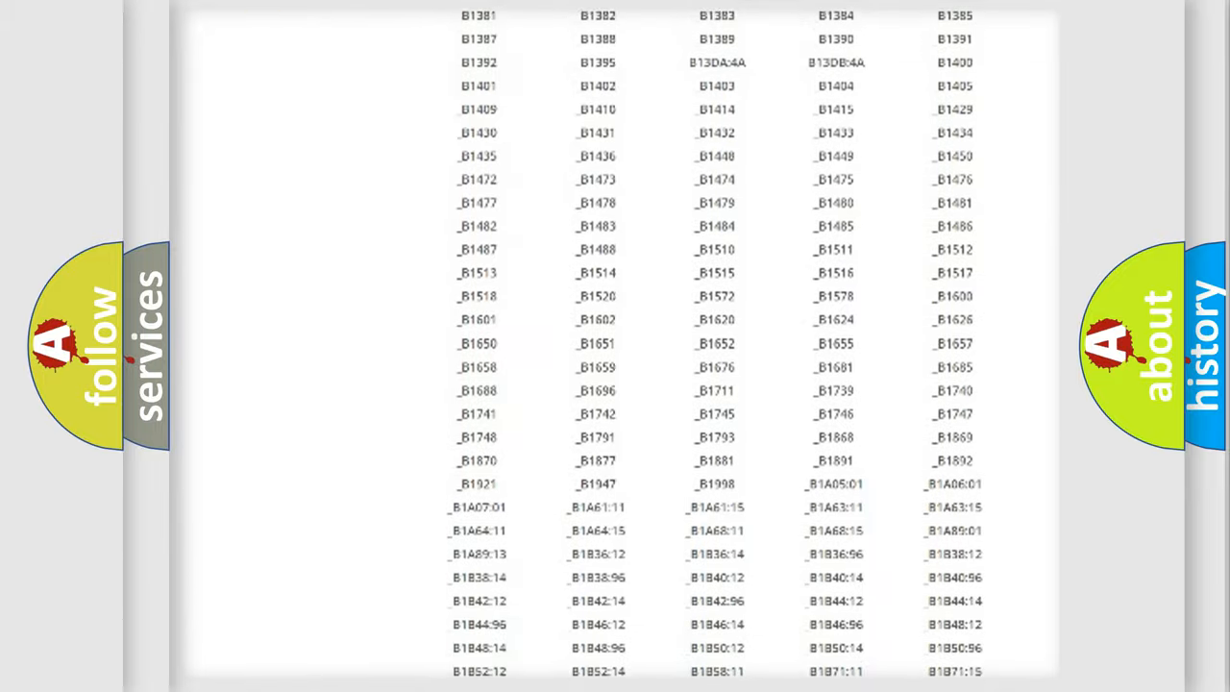